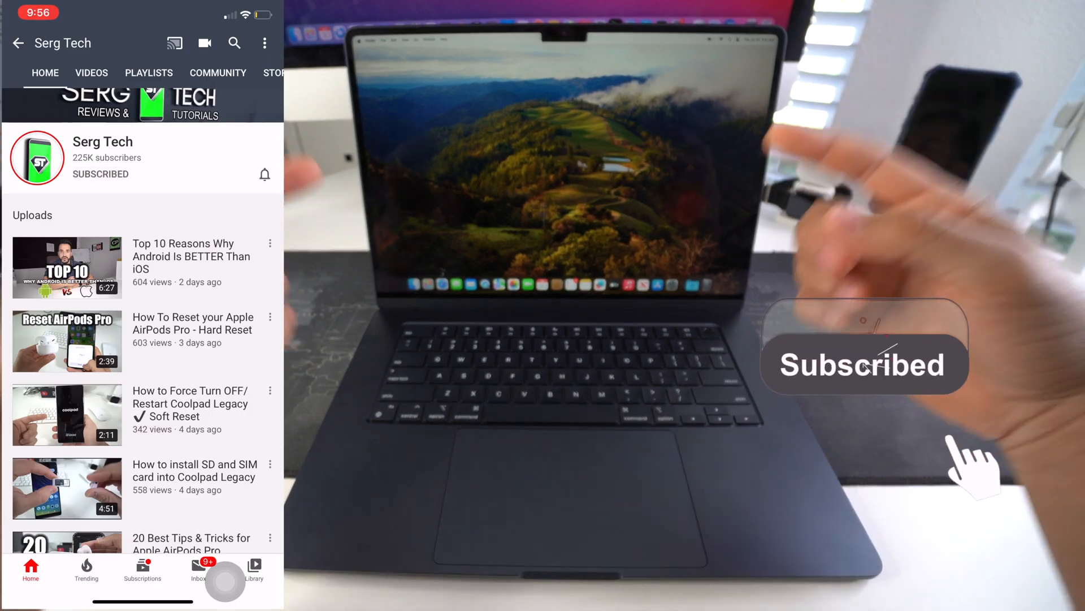
Step: Confirm the Dark appearance is selected in Appearance settings
click(265, 173)
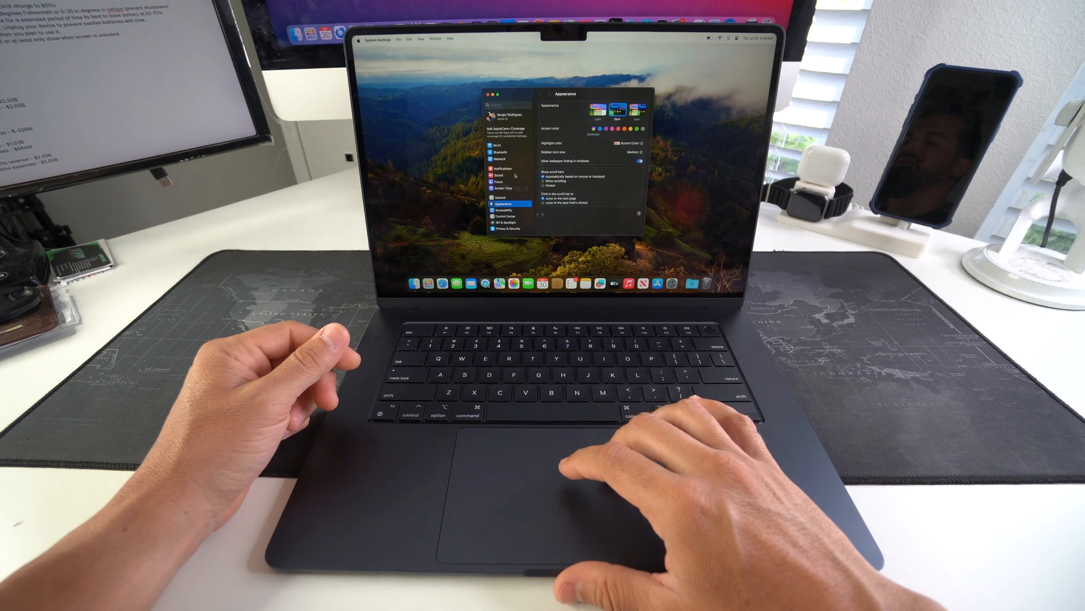
Step: Scroll the sidebar down and open the Displays settings
scroll(down, 3)
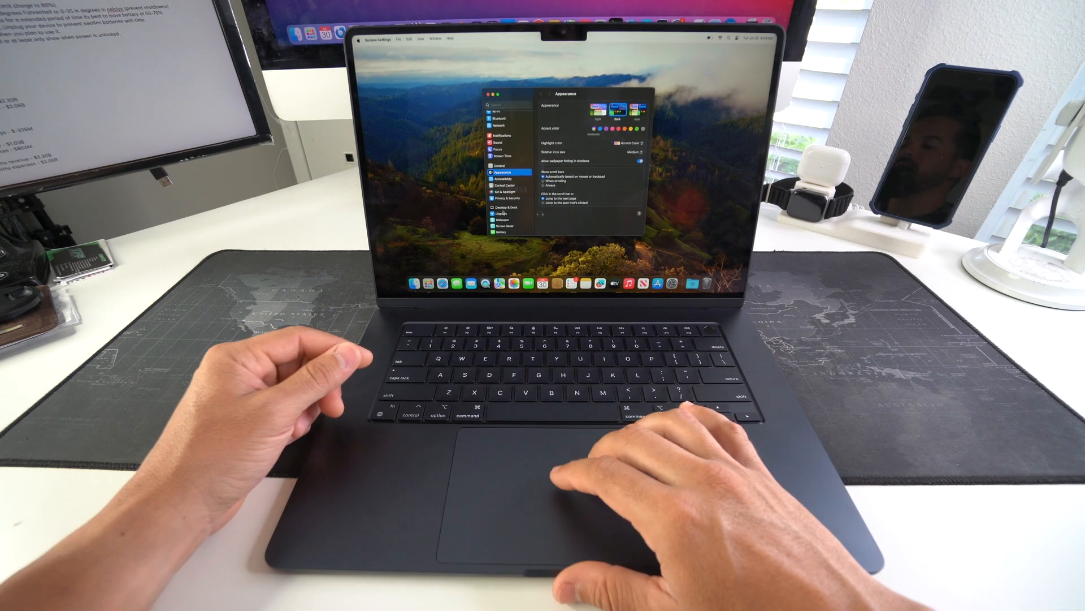
click(502, 205)
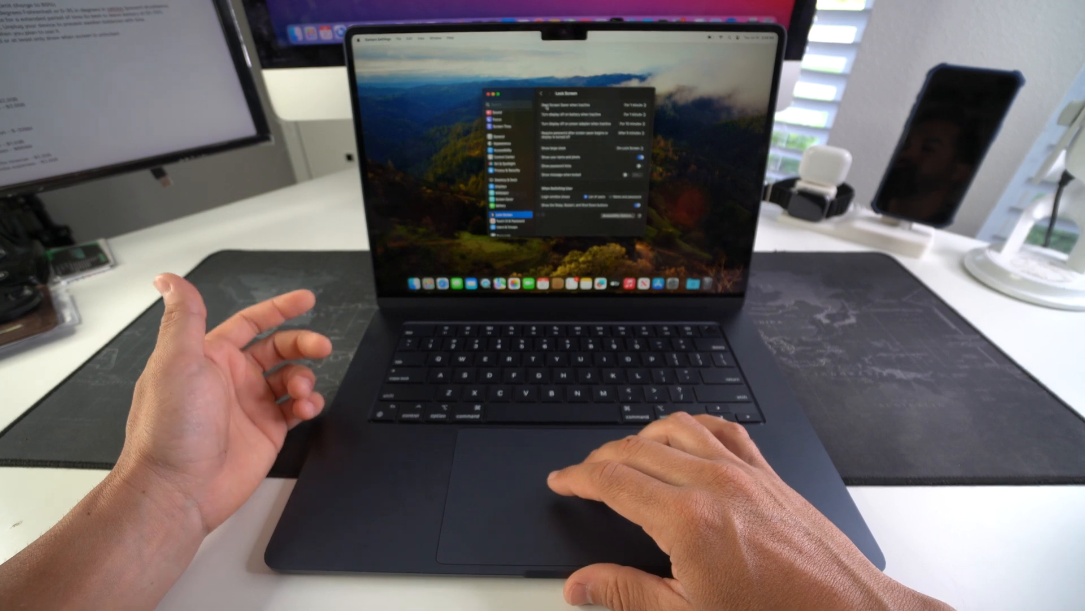
Step: Shorten the 'Turn display off on battery when inactive' duration in Lock Screen
click(638, 105)
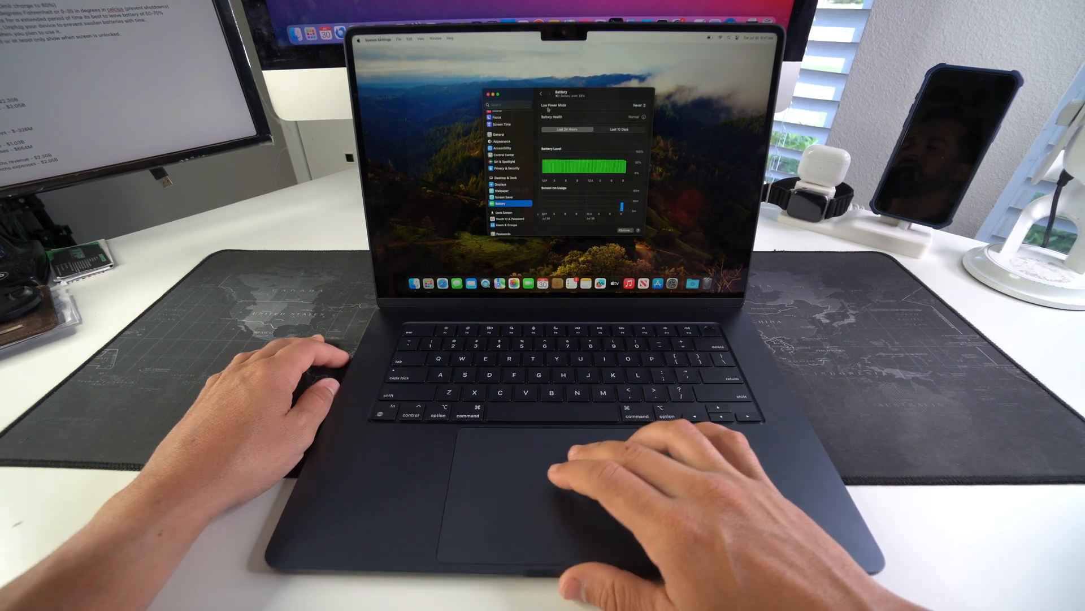
Step: Set Low Power Mode to 'Only on Battery' in Battery settings
click(641, 97)
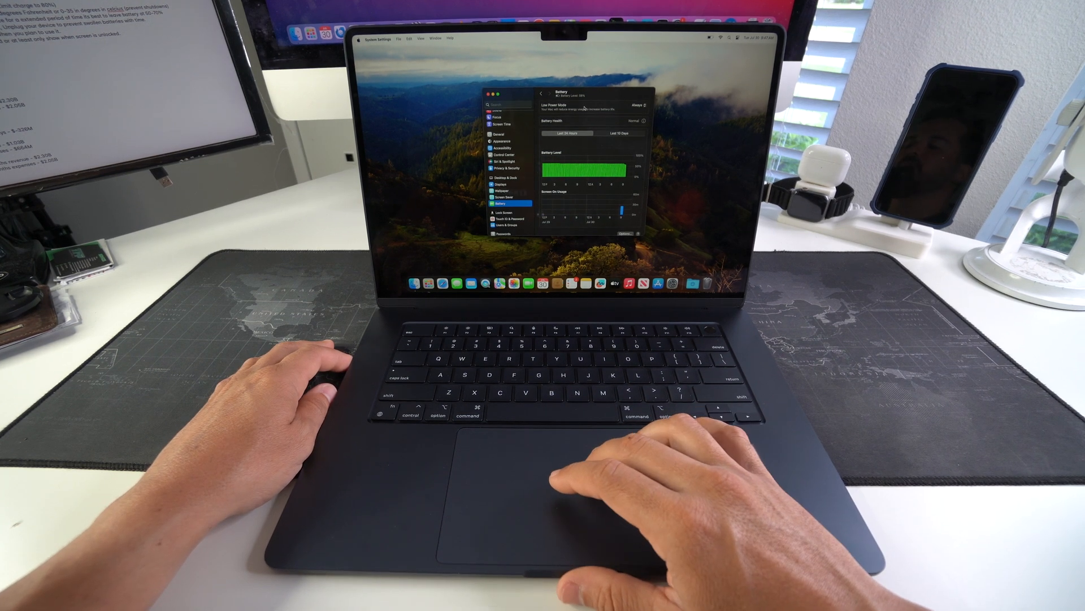
click(632, 102)
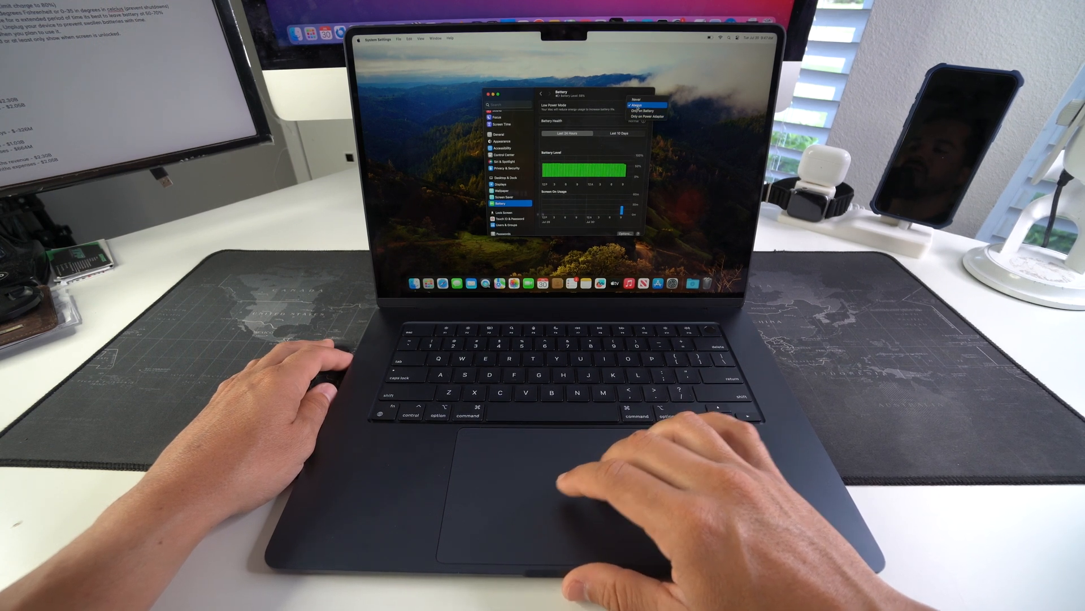
click(643, 111)
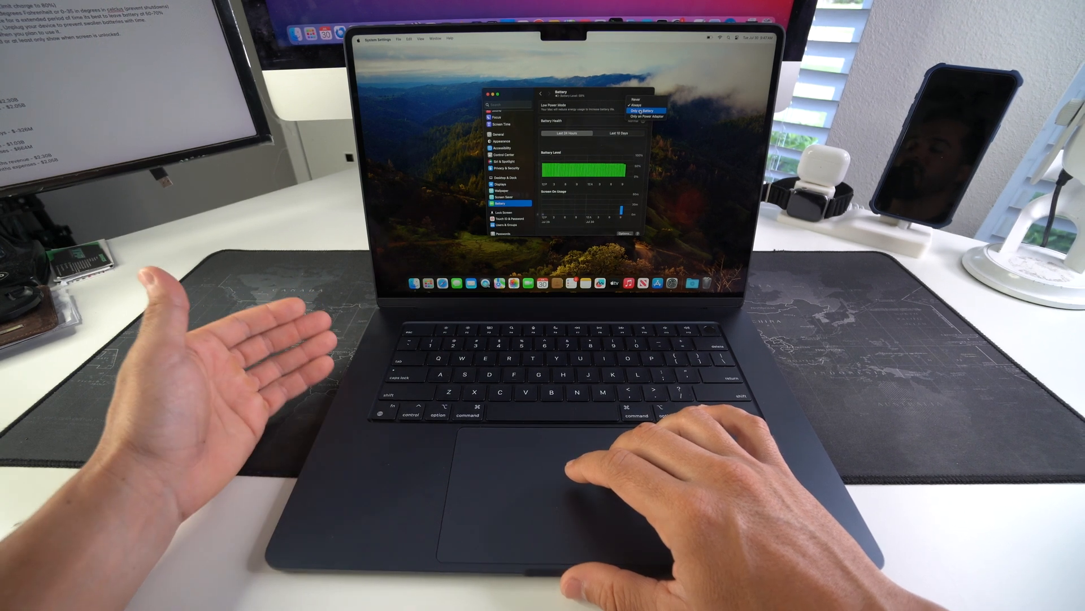
click(503, 136)
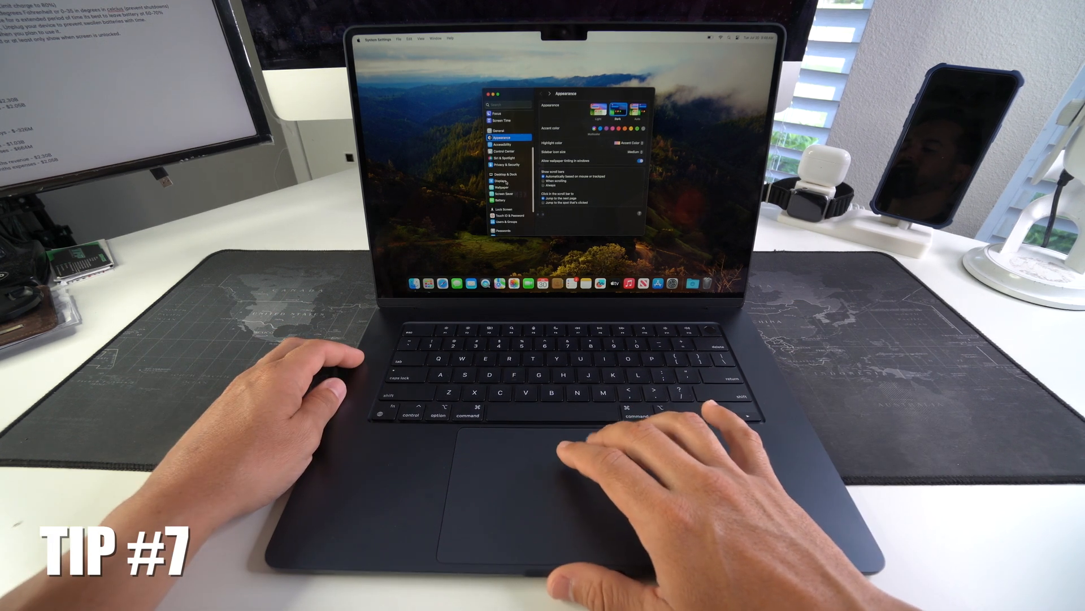
Step: Switch from Appearance to the Displays settings in the sidebar
click(500, 200)
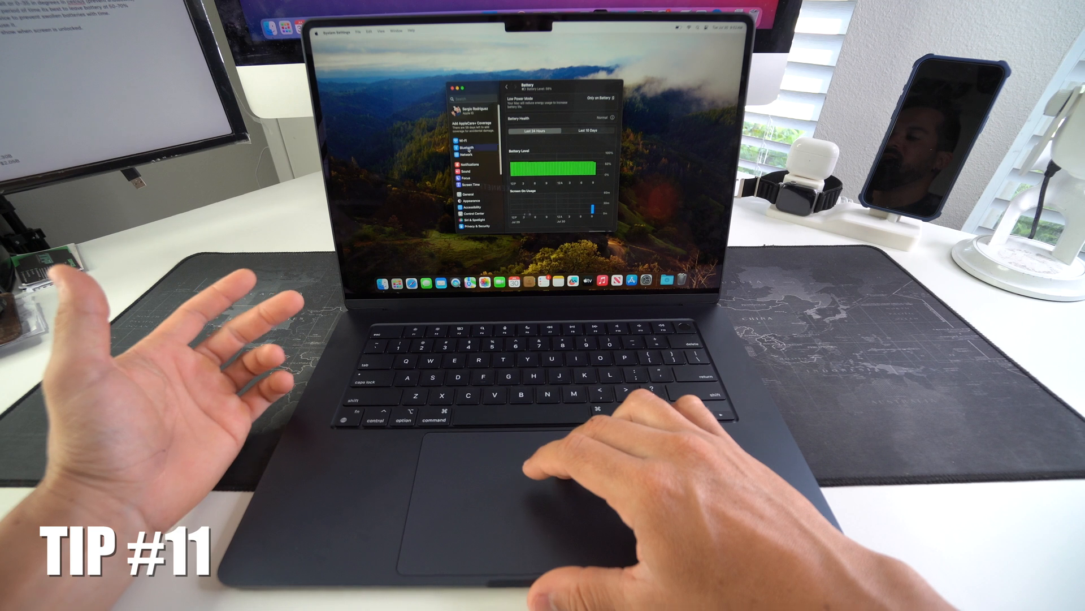
Step: Turn the Bluetooth toggle off in Bluetooth settings
click(468, 148)
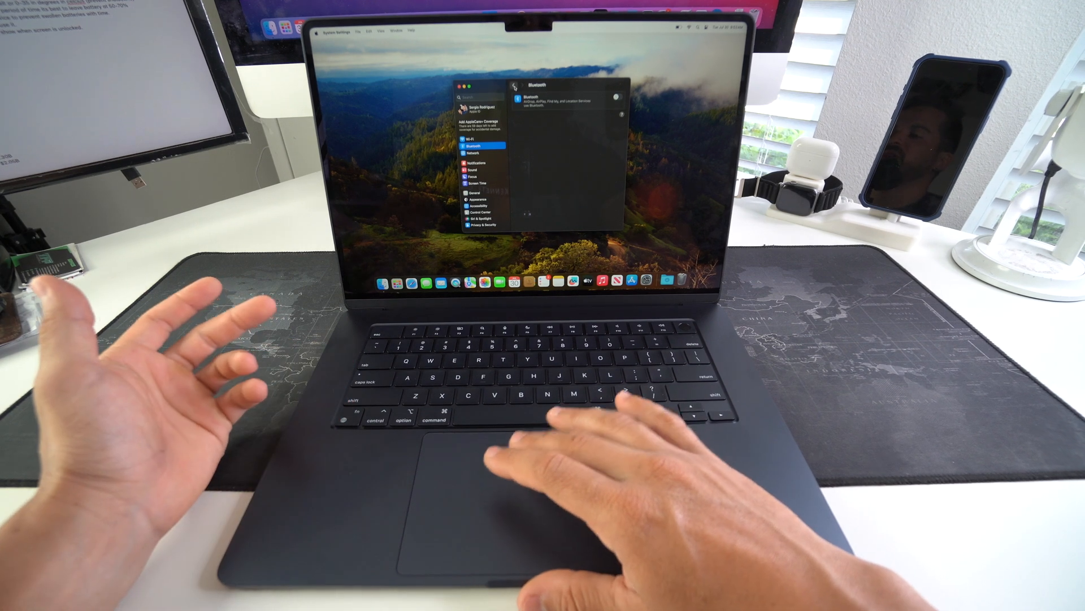
click(475, 163)
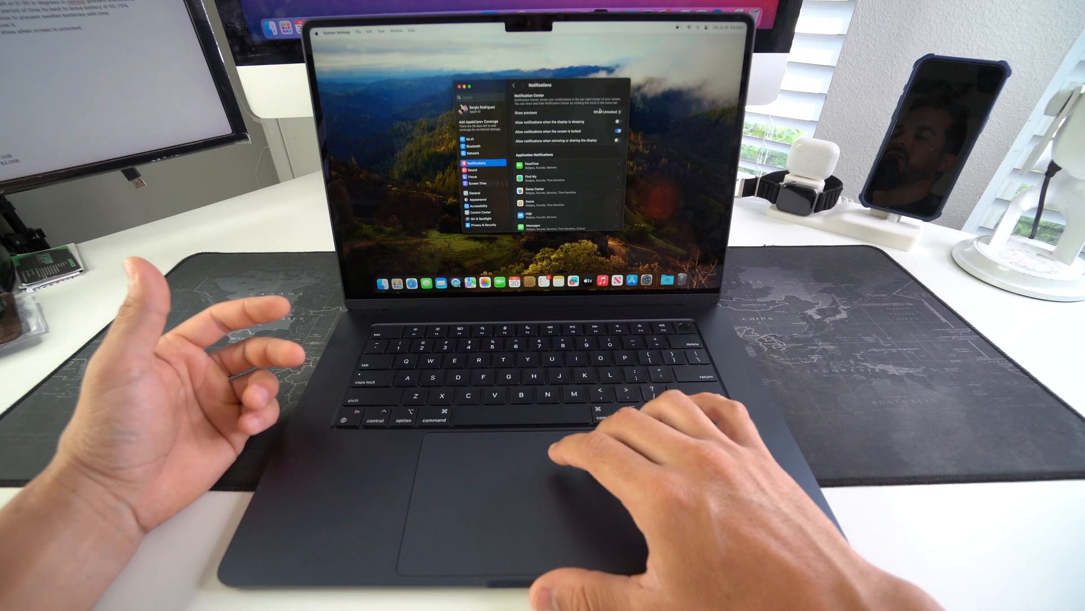
Step: Set Notifications 'Show previews' to 'When Unlocked'
click(610, 112)
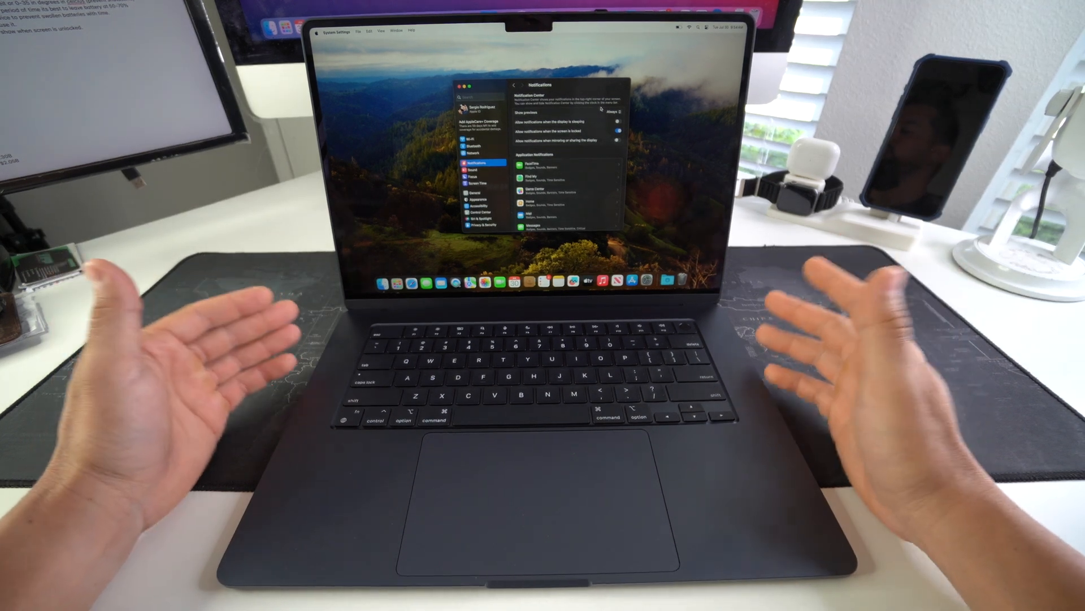
click(616, 111)
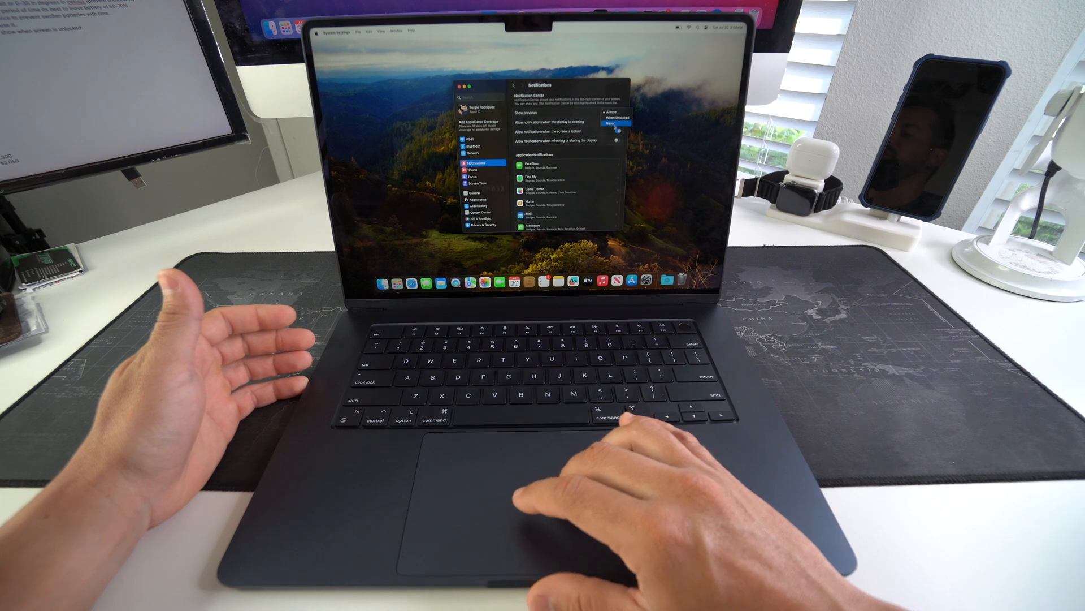
click(610, 123)
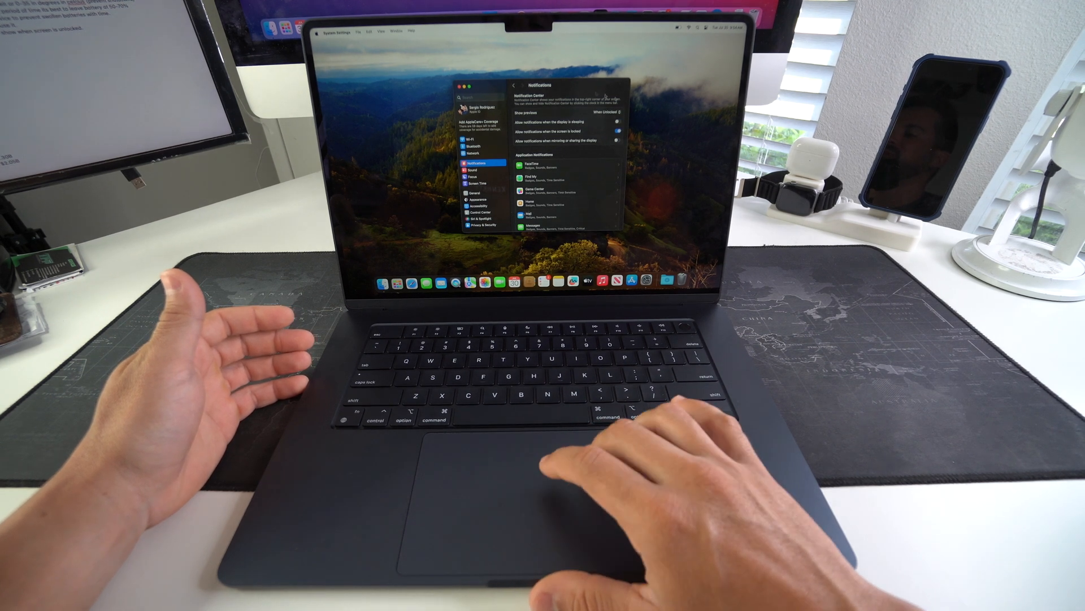